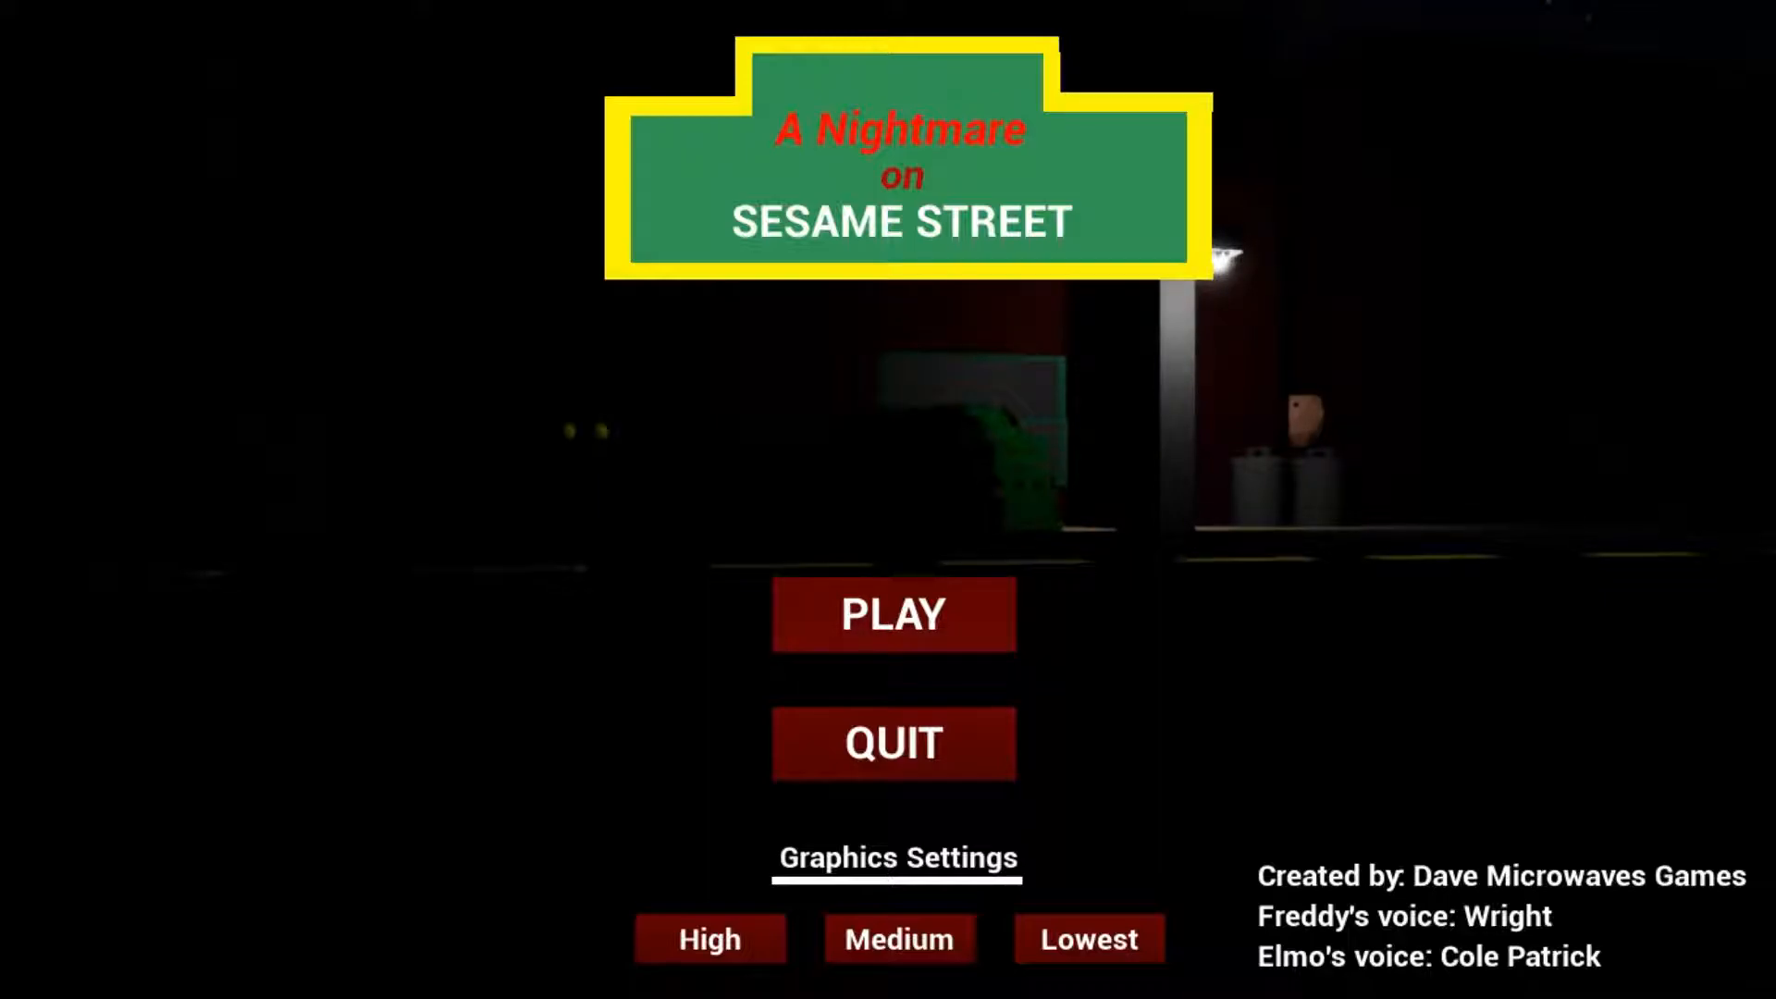
# Start a new game with PLAY on the main menu
pyautogui.click(892, 614)
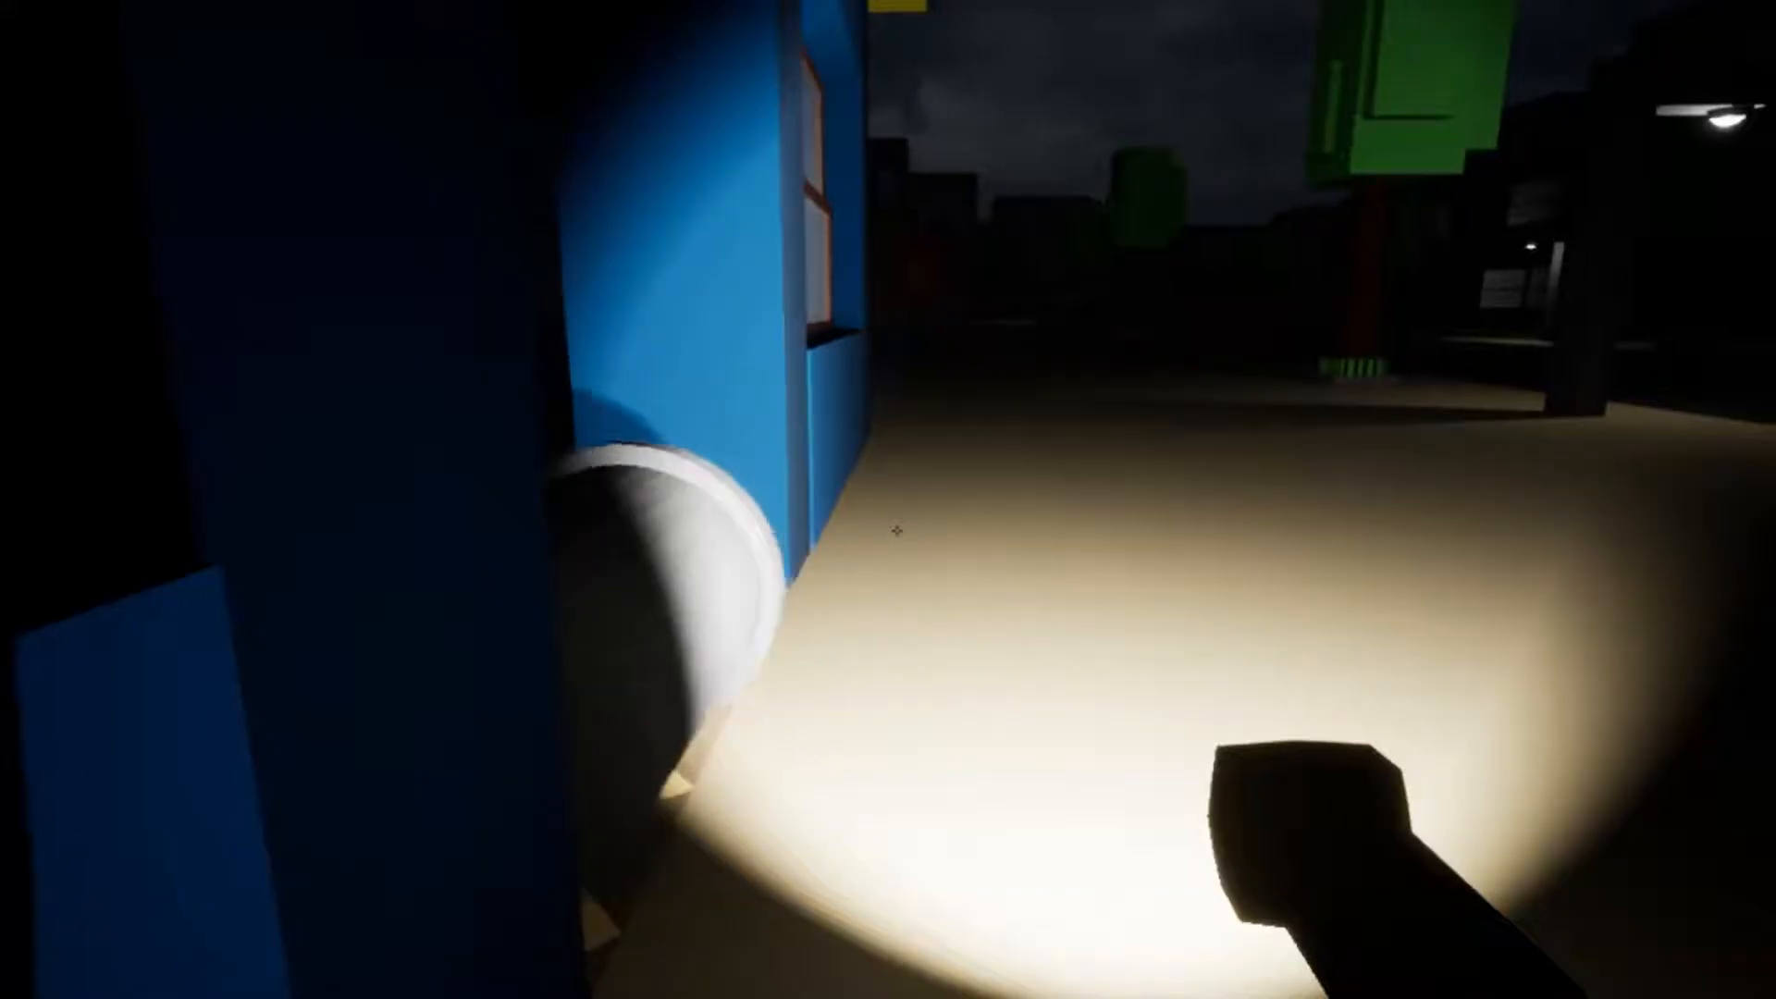
pyautogui.moveTo(888, 499)
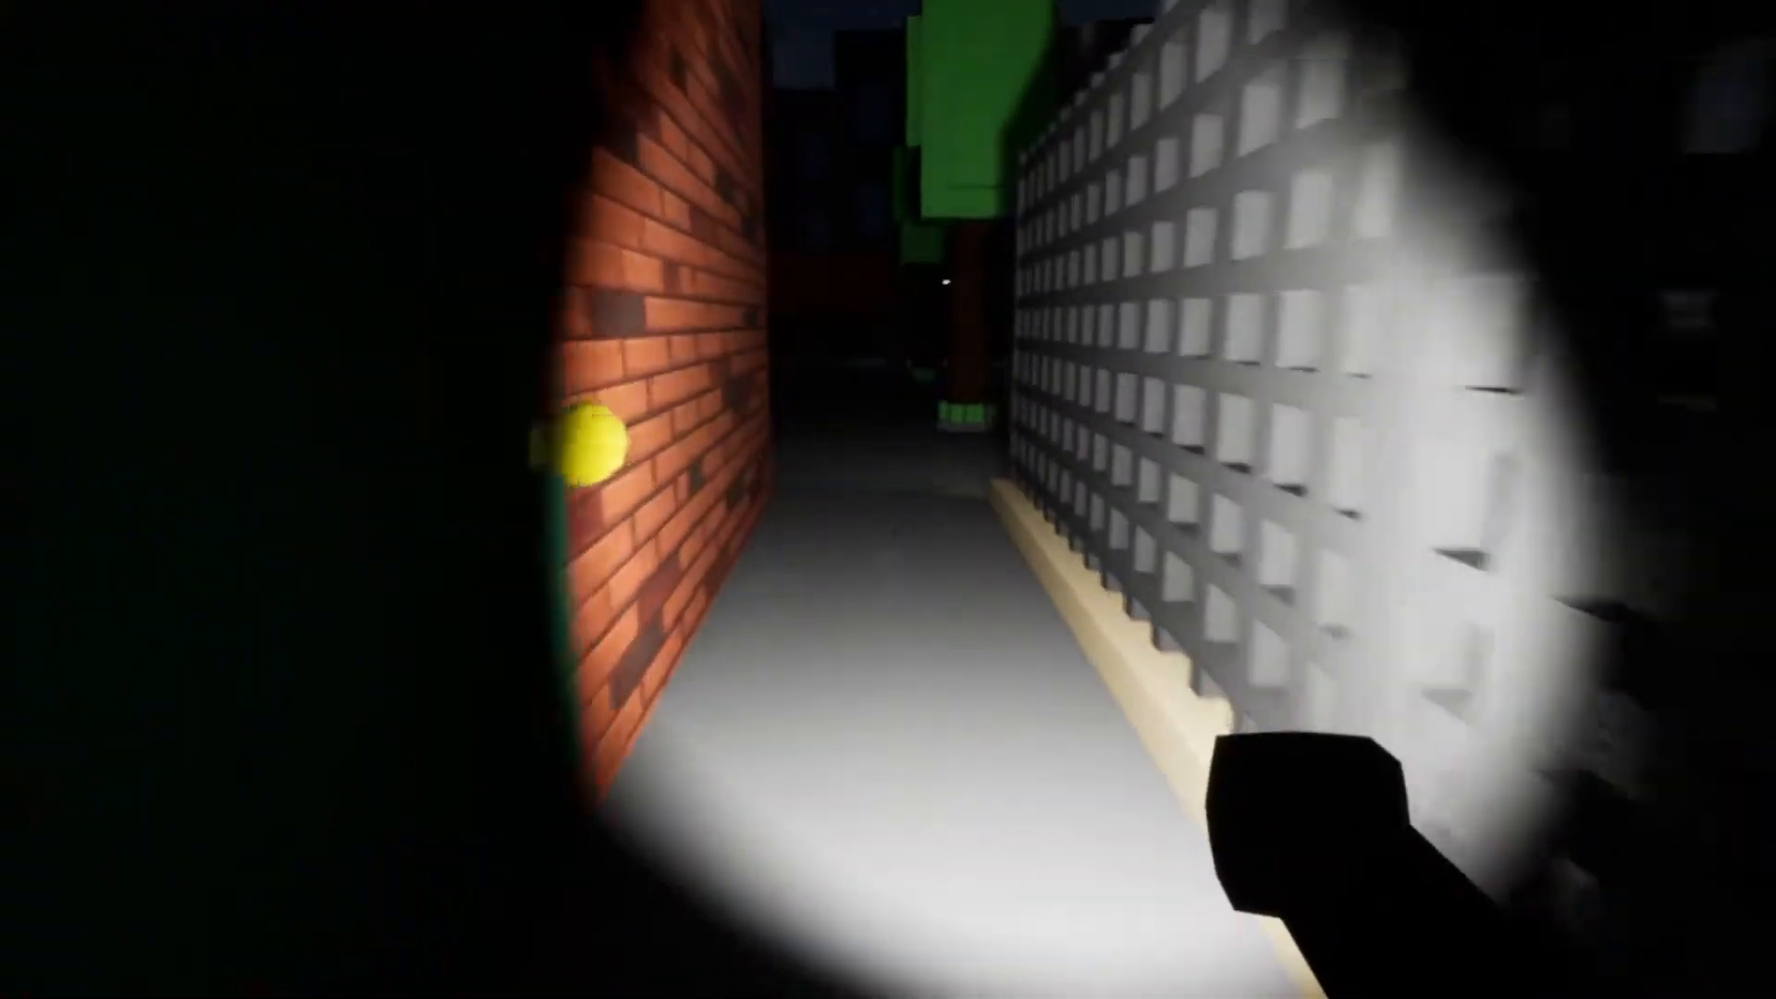
# Walk forward down the brick alley toward the glowing yellow orb
pyautogui.press('w')
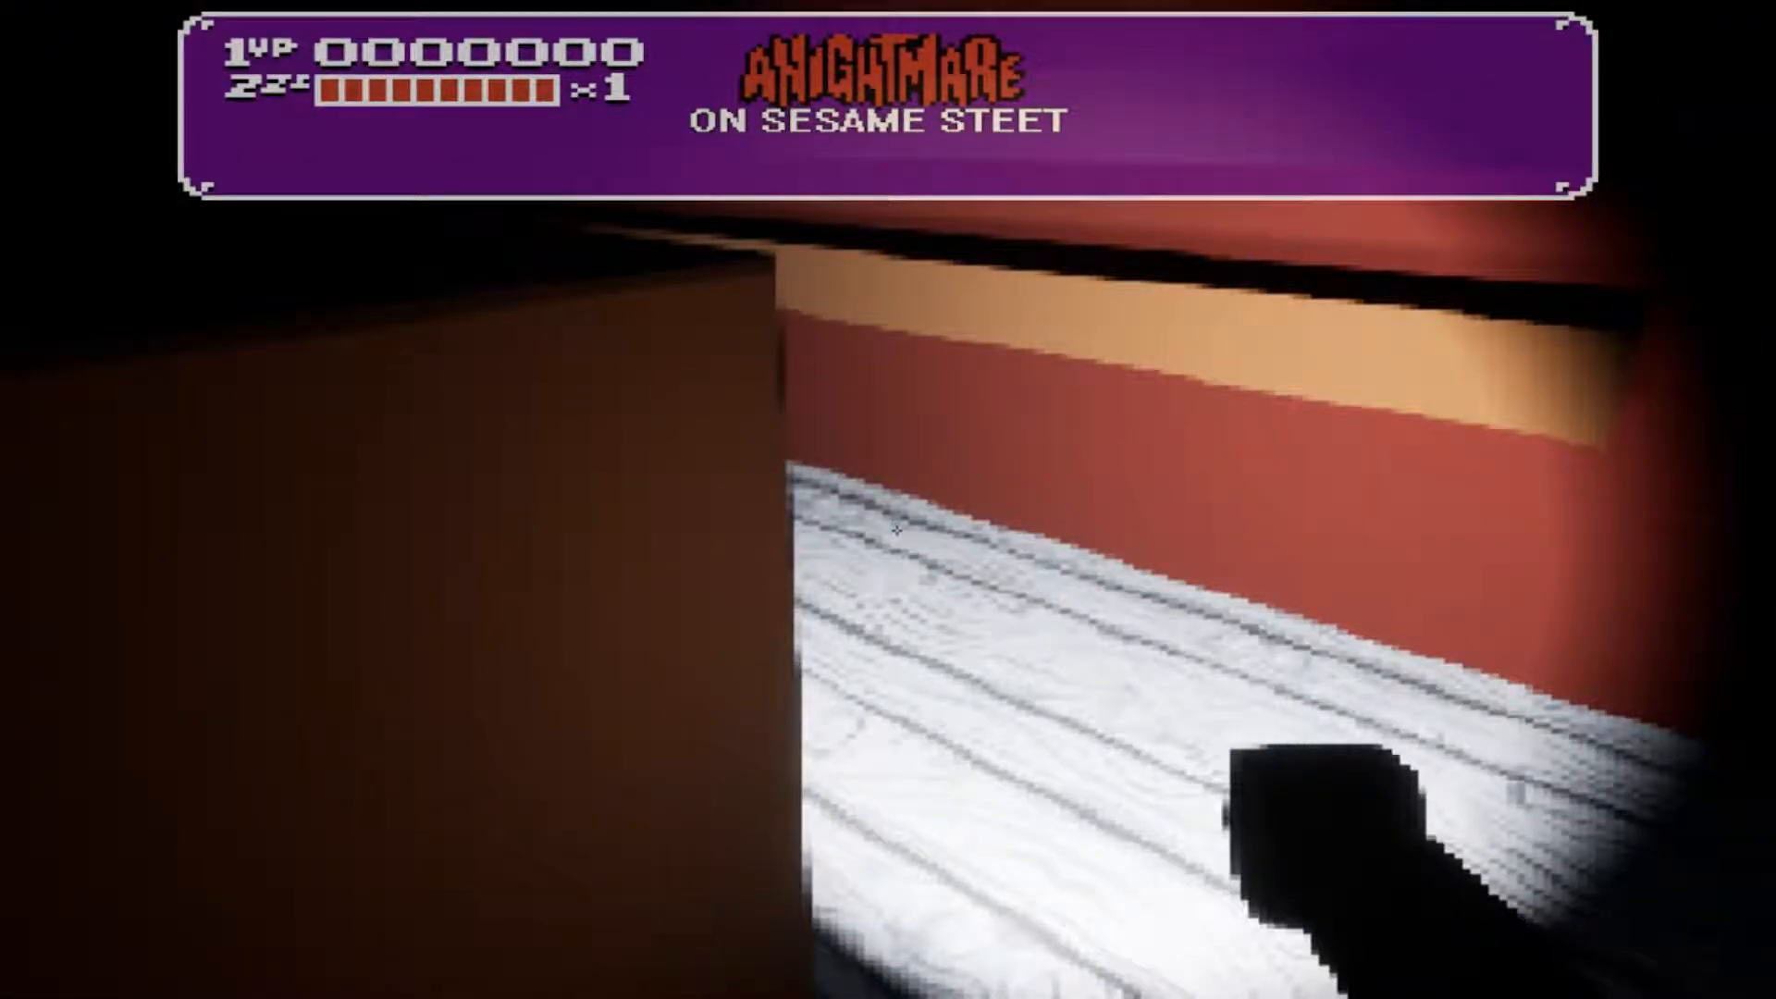
pyautogui.moveTo(887, 509)
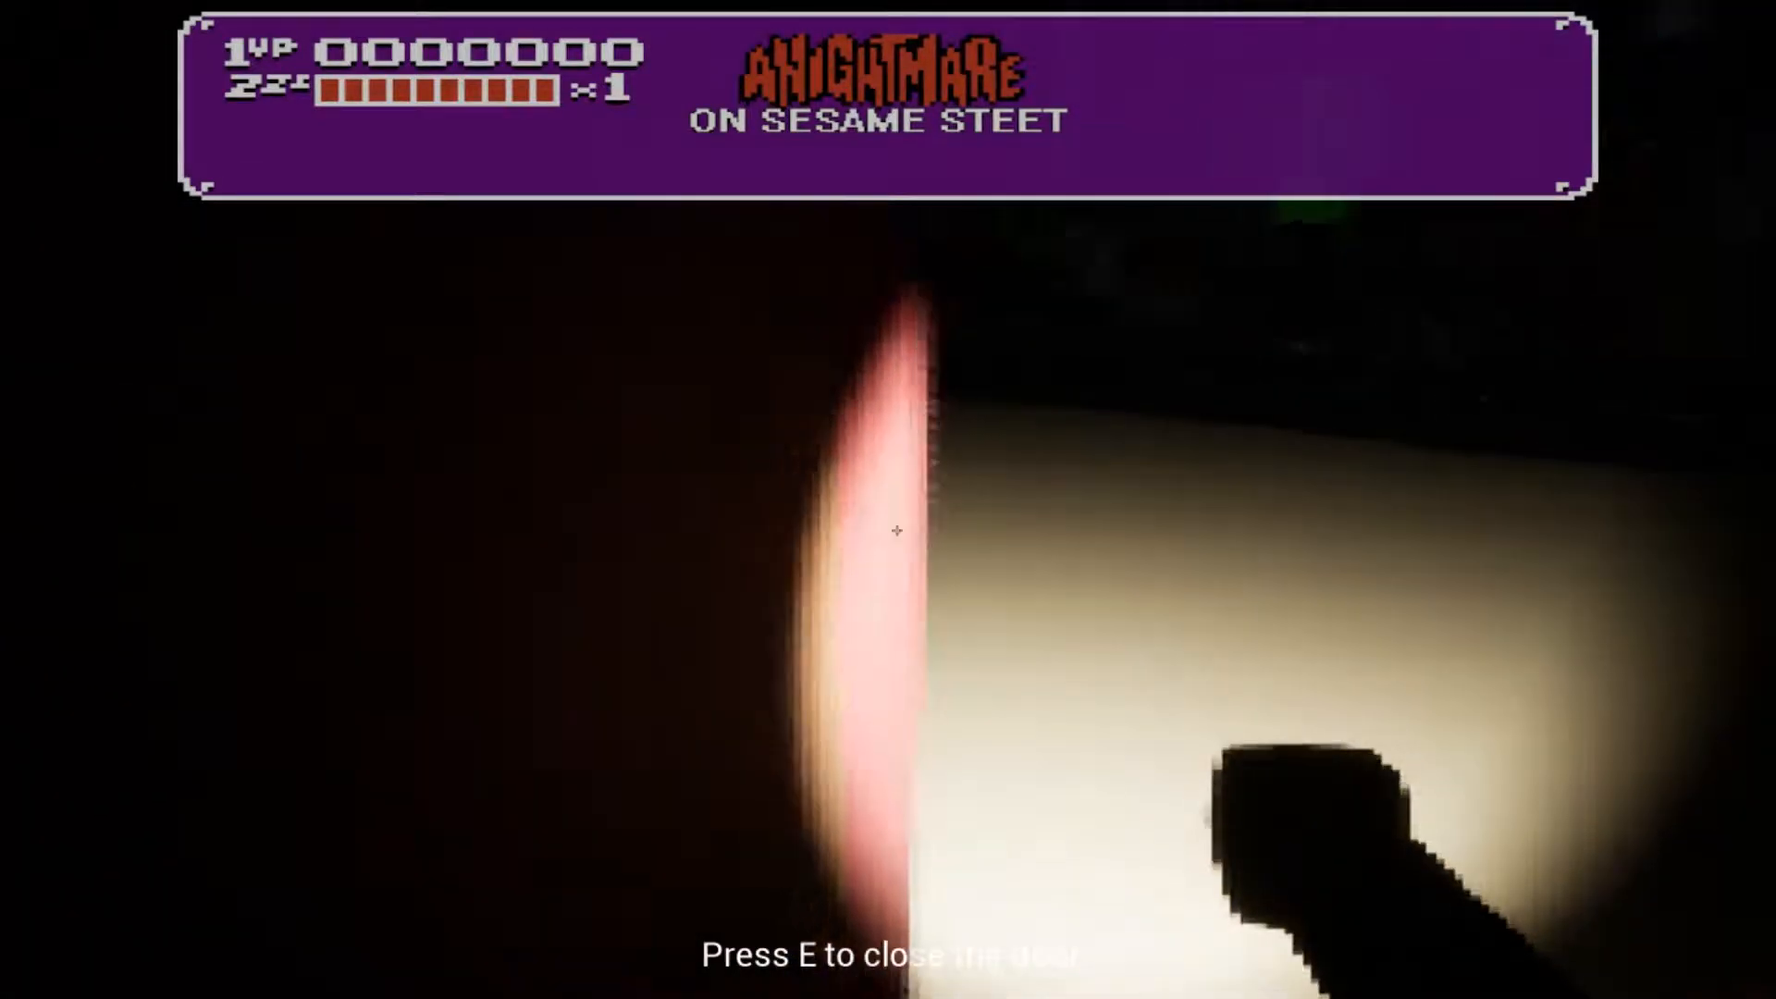
# Interact with the door to reach the brick lot with green doors
pyautogui.press('e')
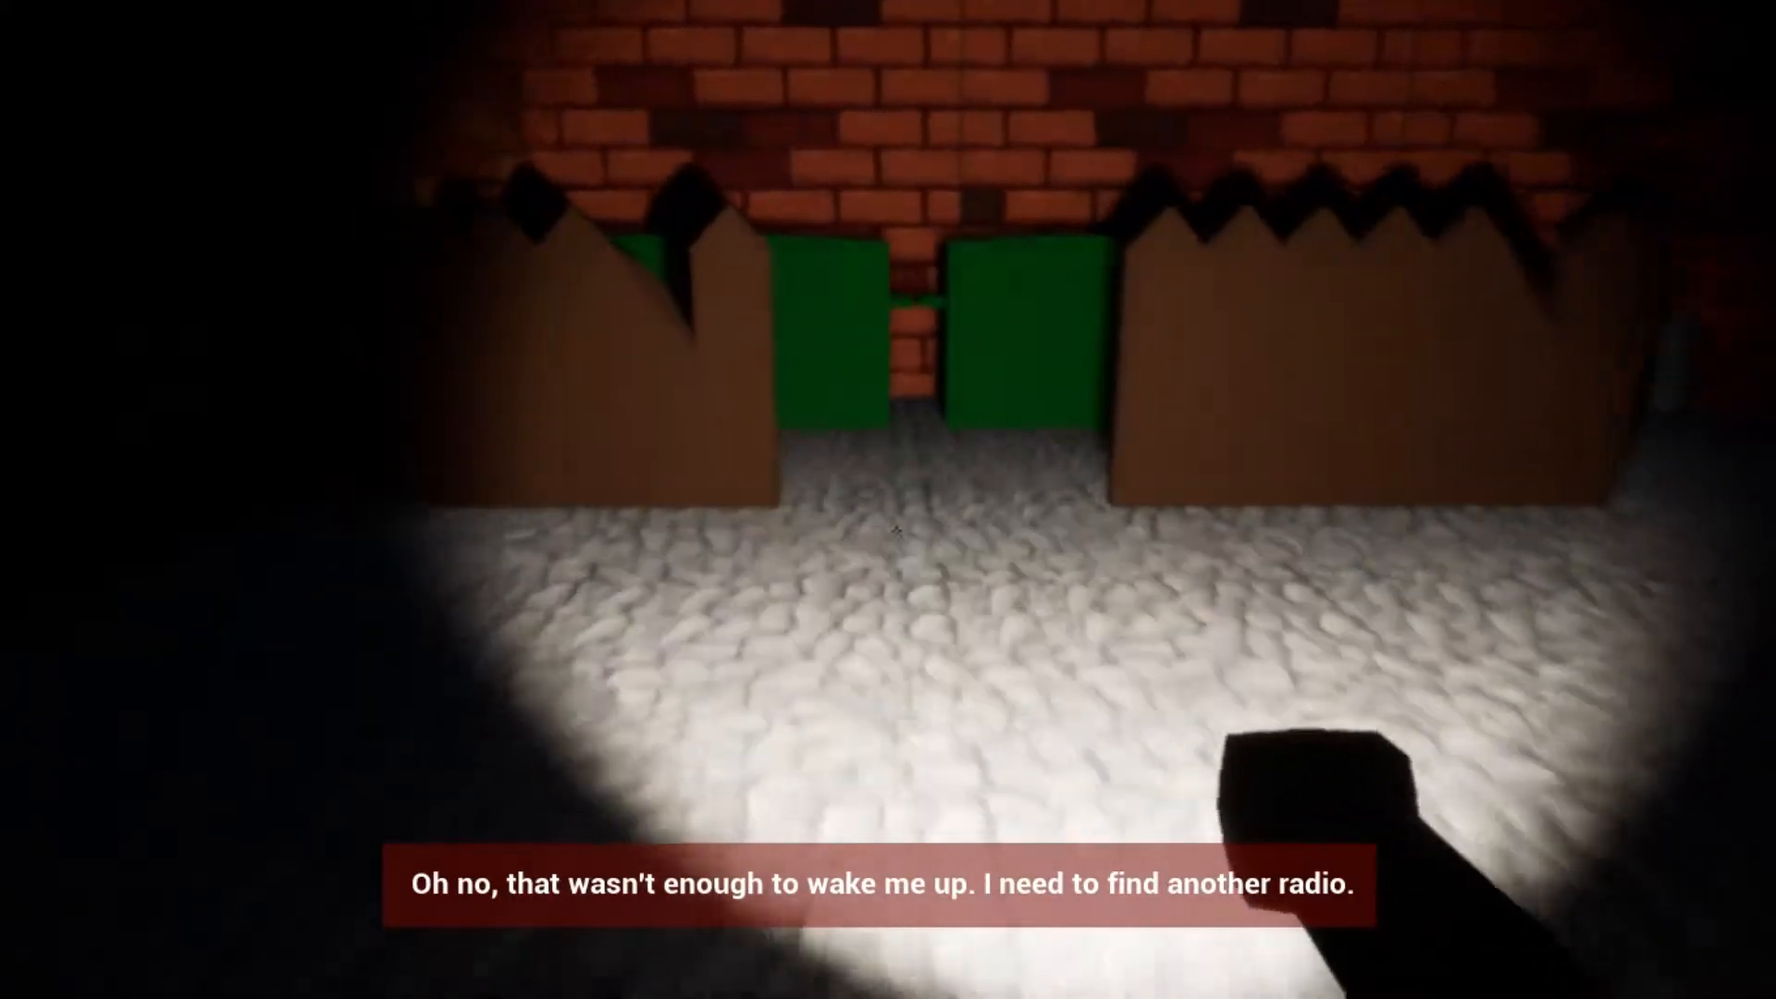
pyautogui.moveTo(888, 526)
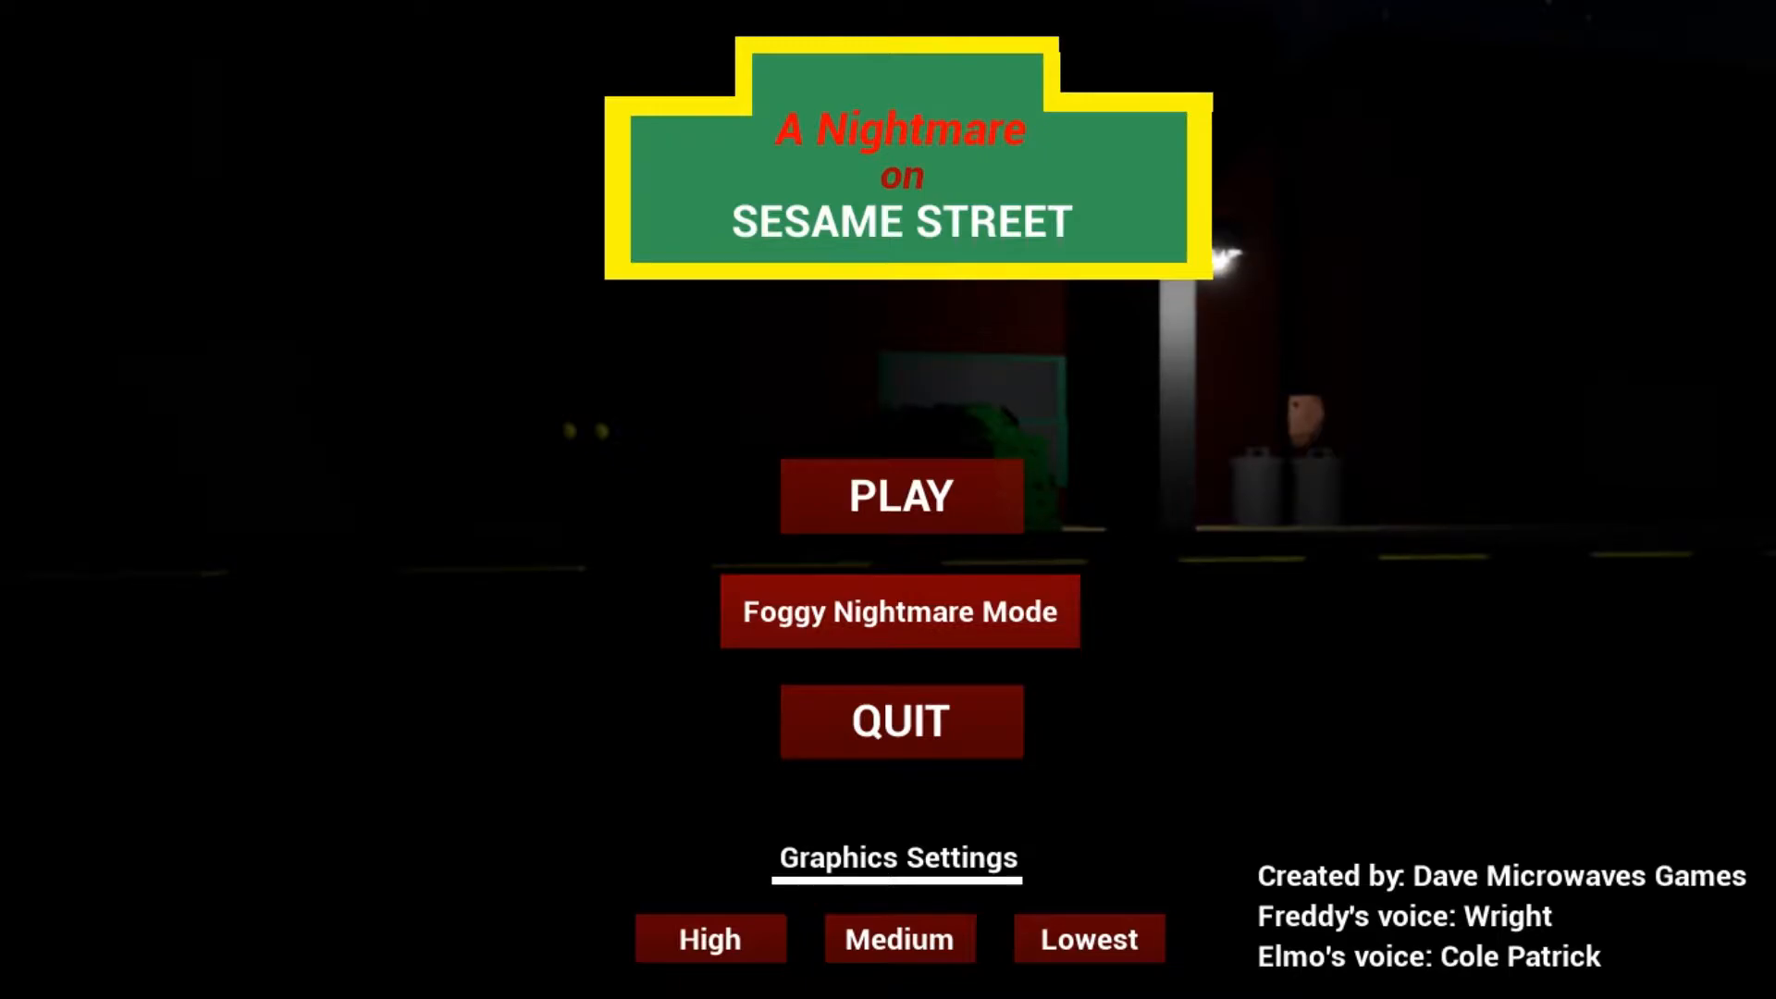
pyautogui.click(900, 495)
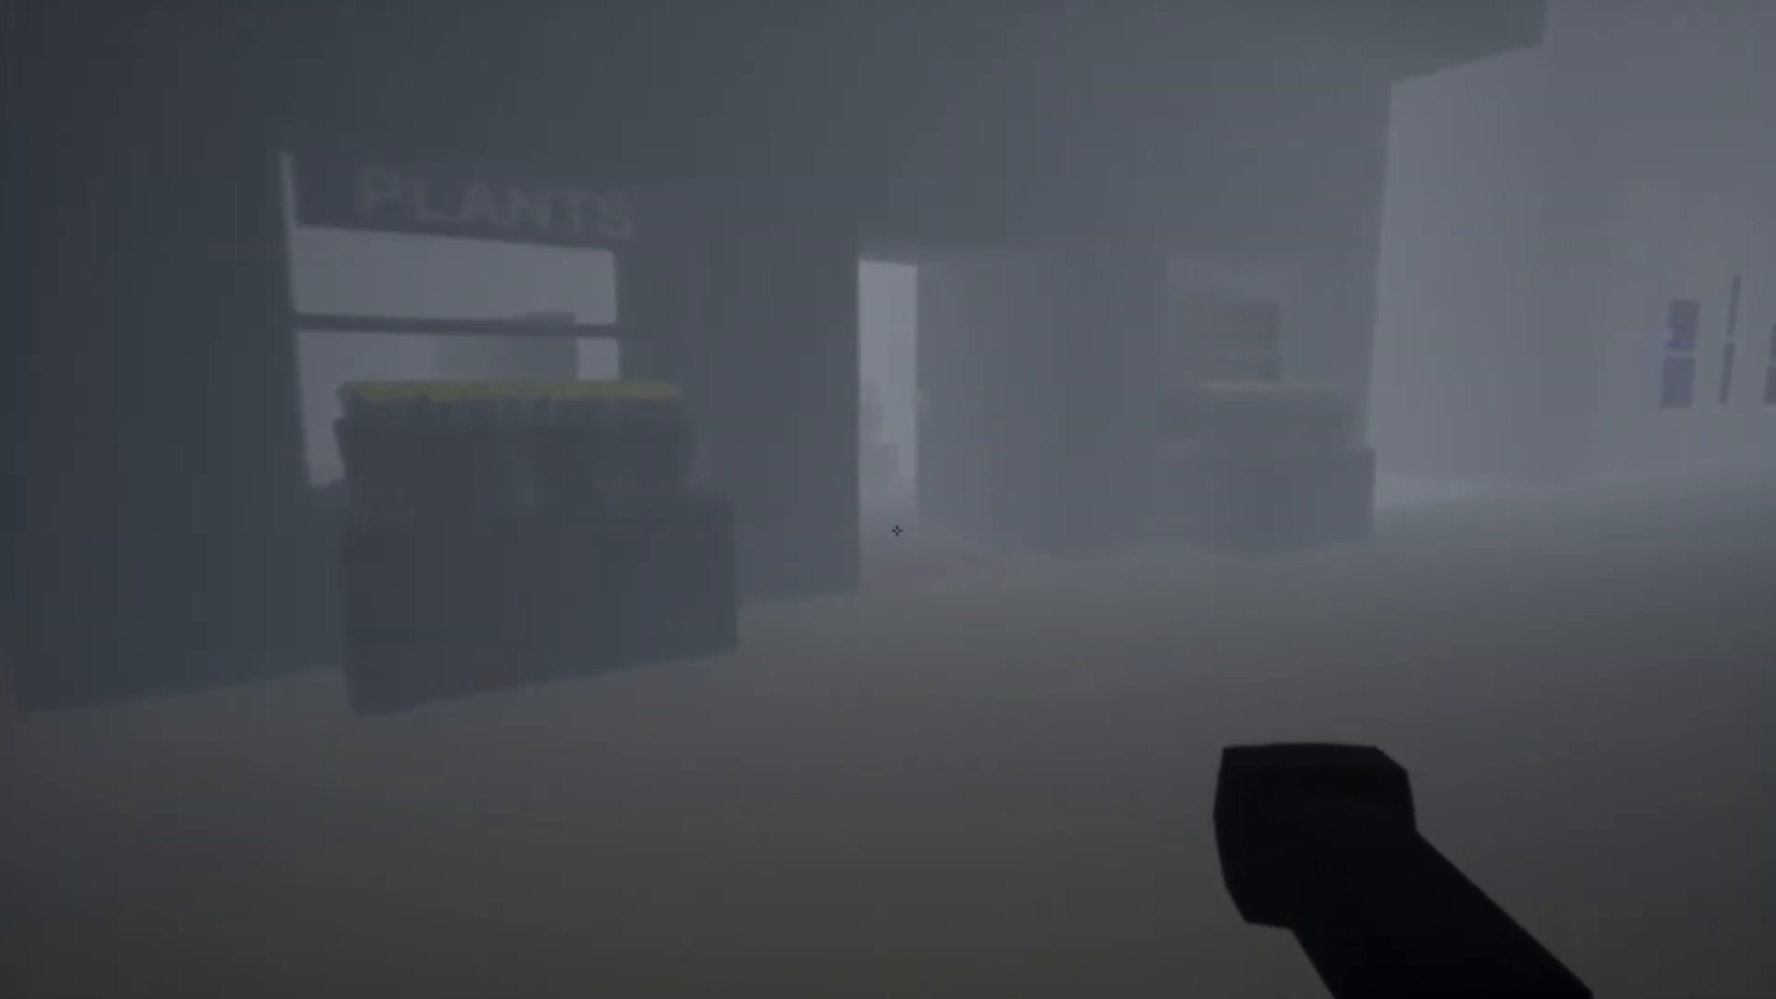
pyautogui.moveTo(888, 532)
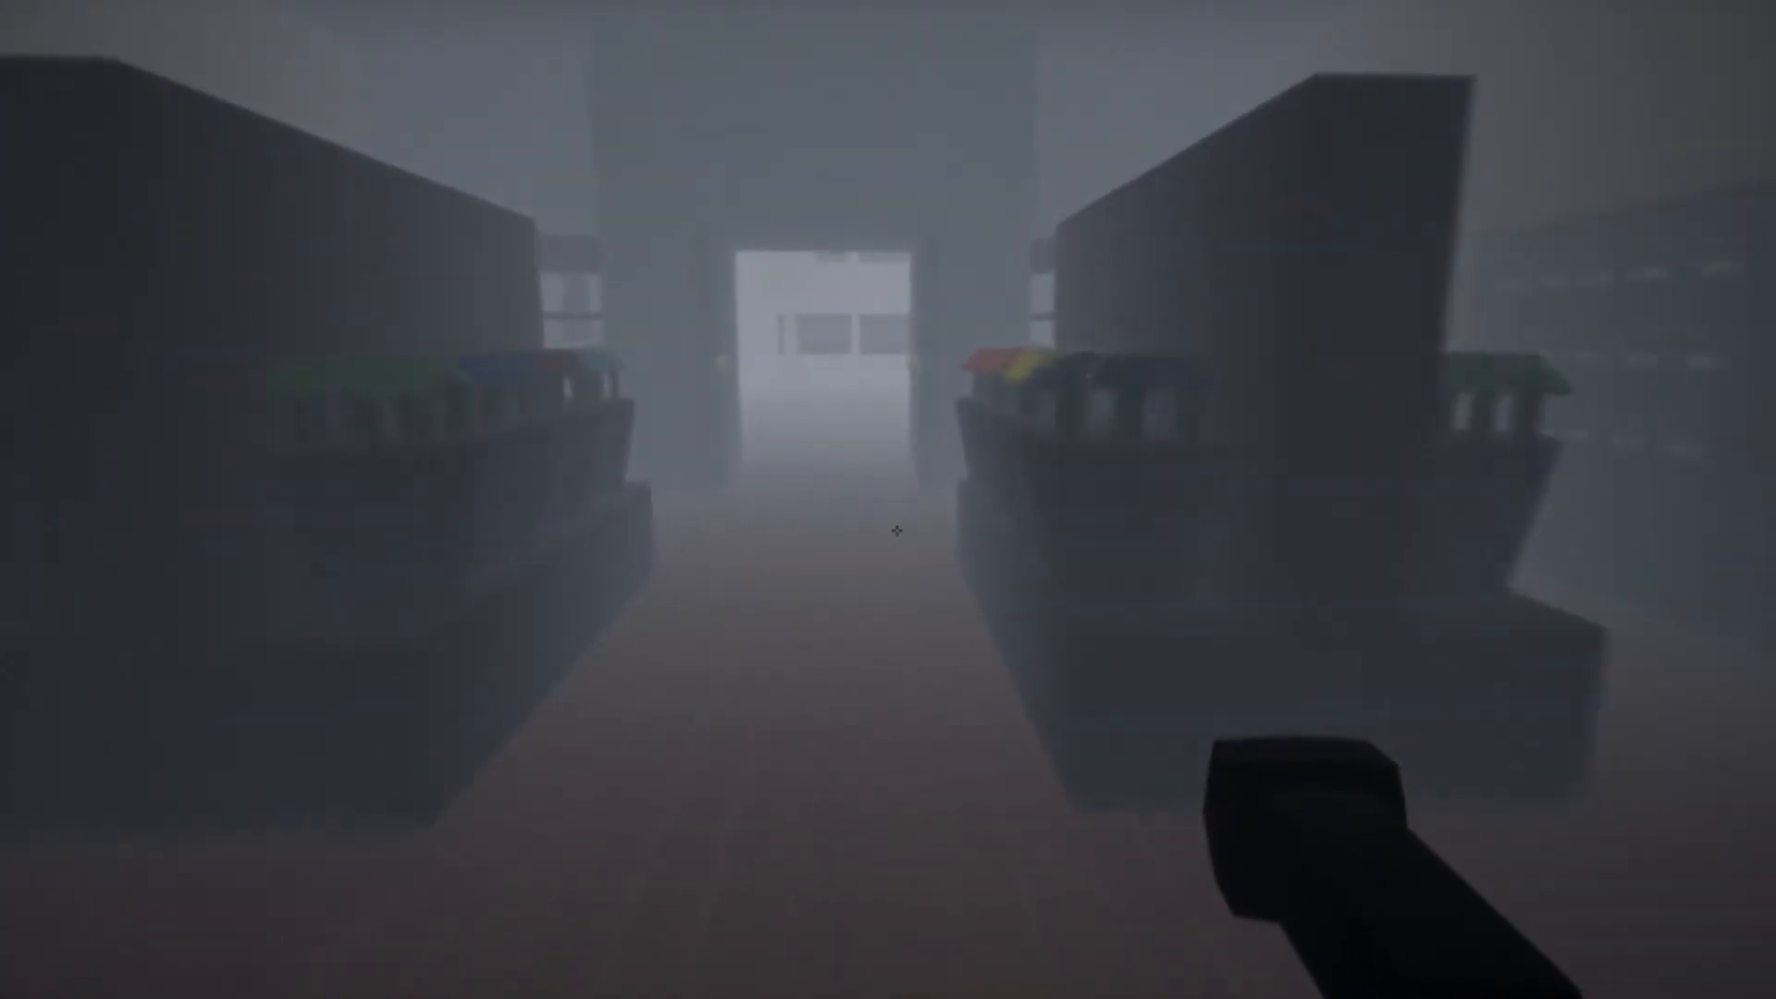